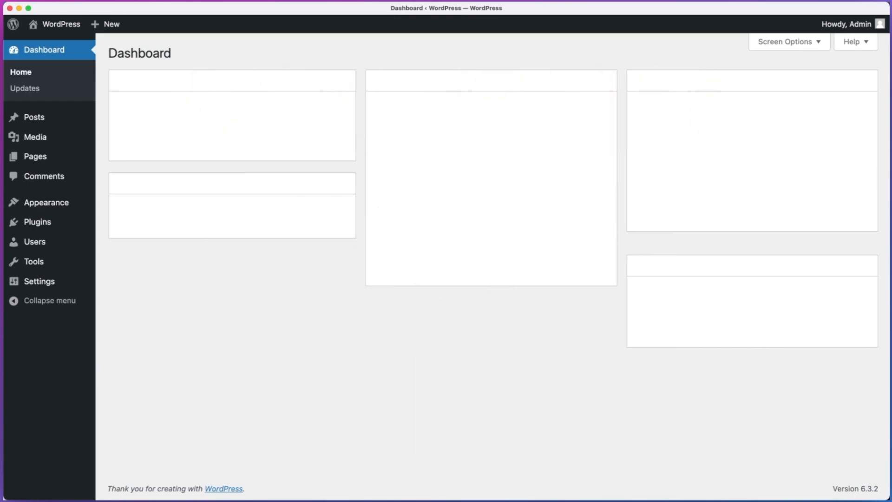
{"action": "mouse_move", "coordinate": [270, 318]}
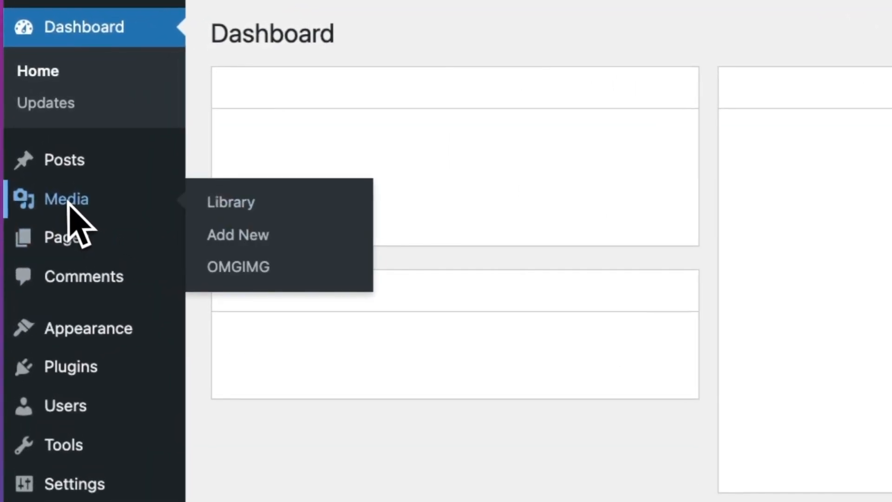
{"action": "mouse_move", "coordinate": [242, 270]}
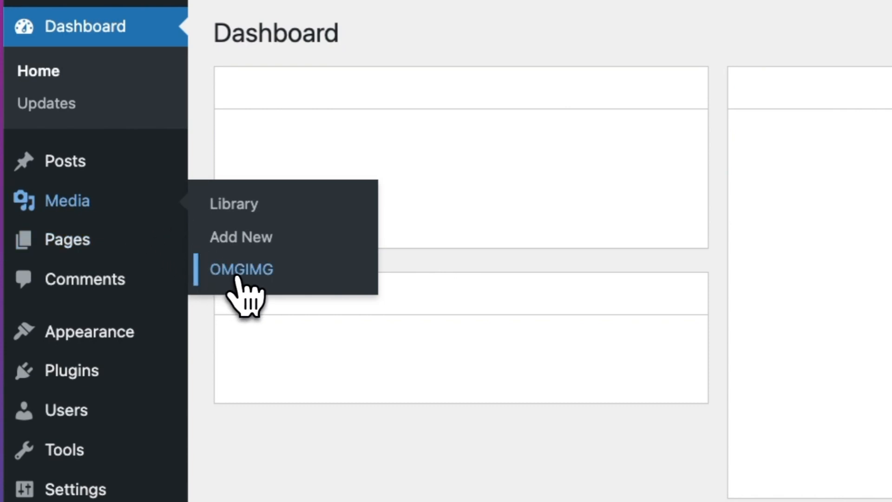
Go to the OMGIMG projects page from the Media menu in WordPress admin.
{"action": "left_click", "coordinate": [241, 269]}
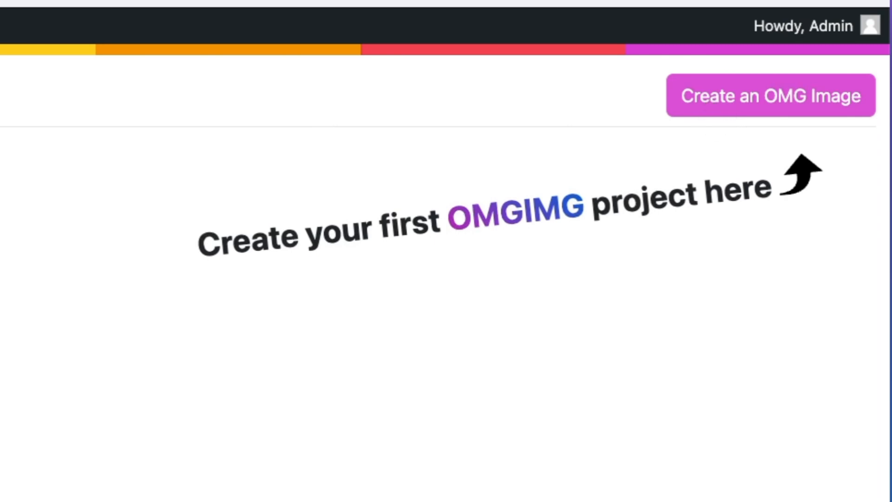
Begin a new OG Image project and scroll to the Side Panel preset.
{"action": "left_click", "coordinate": [770, 95]}
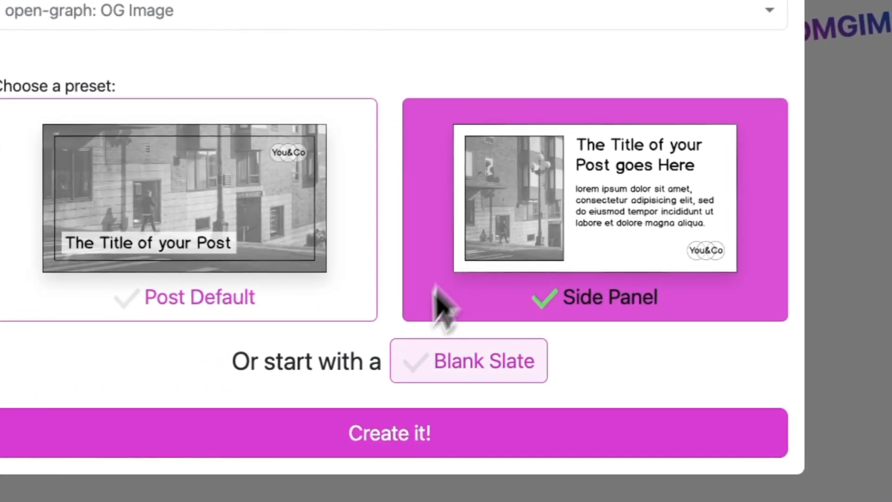
{"action": "scroll", "scroll_direction": "down", "scroll_amount": 3}
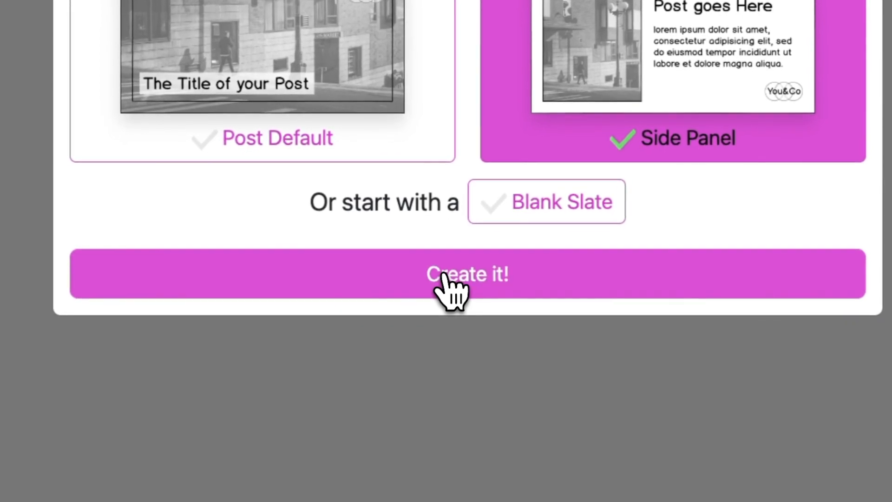
Create the Side Panel project and select post #7 in the editor's post dropdown.
{"action": "left_click", "coordinate": [466, 274]}
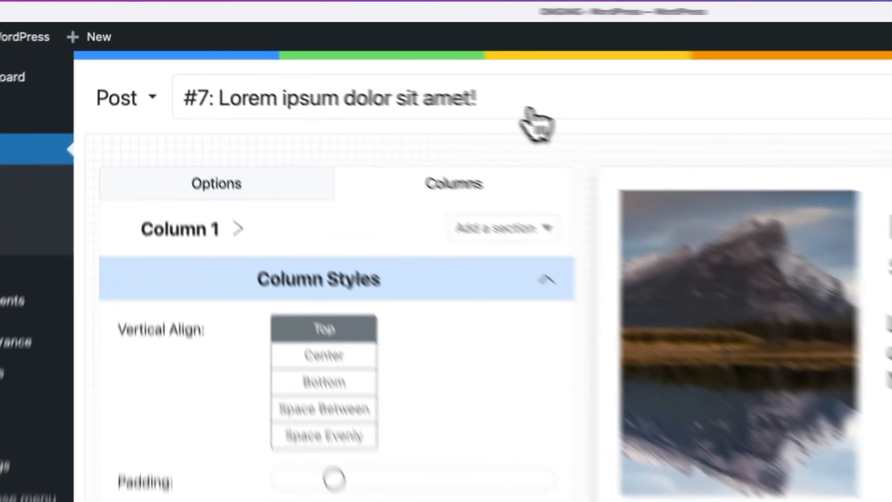
{"action": "left_click", "coordinate": [341, 97]}
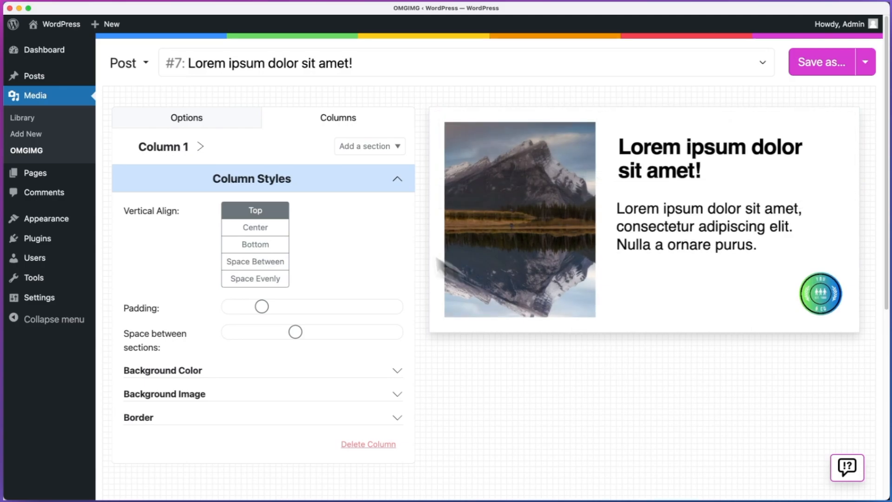
Set the image's Background Color to the magenta swatch in the Options settings.
{"action": "left_click", "coordinate": [186, 118]}
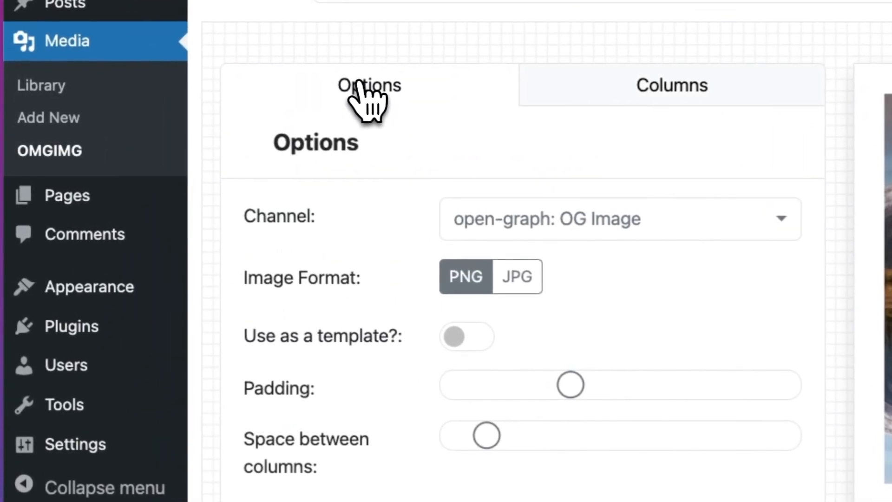
{"action": "scroll", "scroll_direction": "down", "scroll_amount": 3}
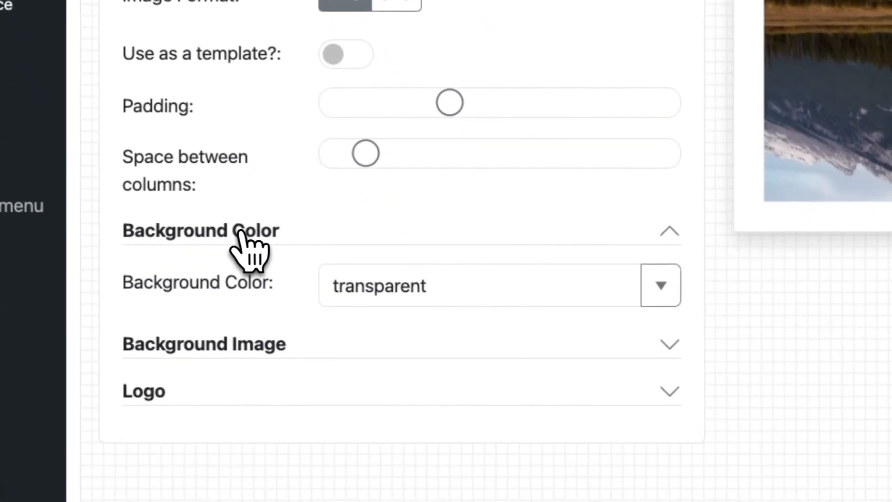
{"action": "mouse_move", "coordinate": [659, 293]}
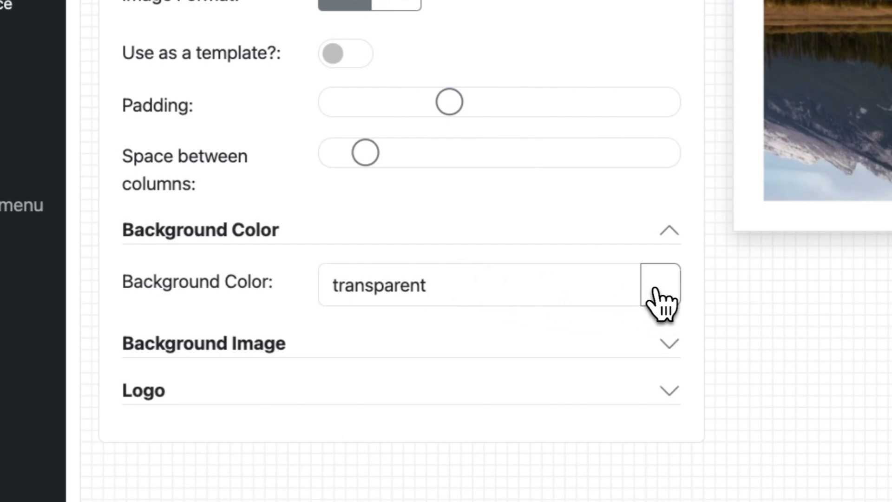
{"action": "left_click", "coordinate": [660, 284]}
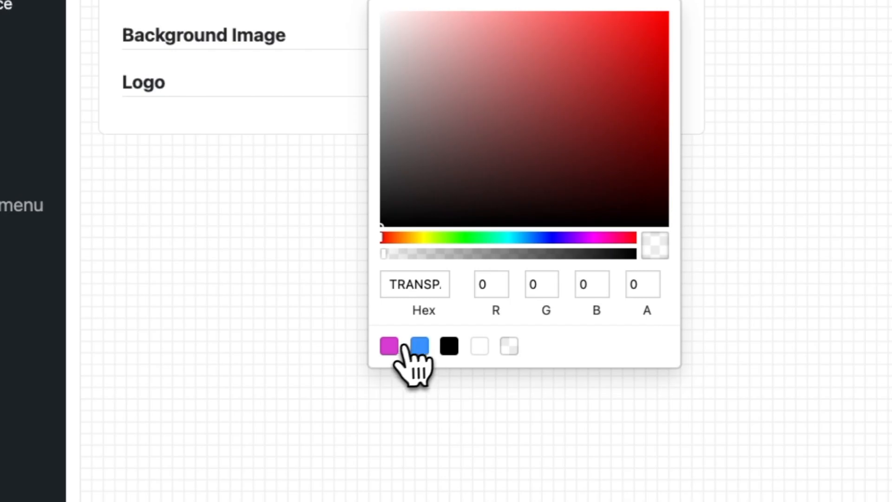
{"action": "left_click", "coordinate": [389, 346]}
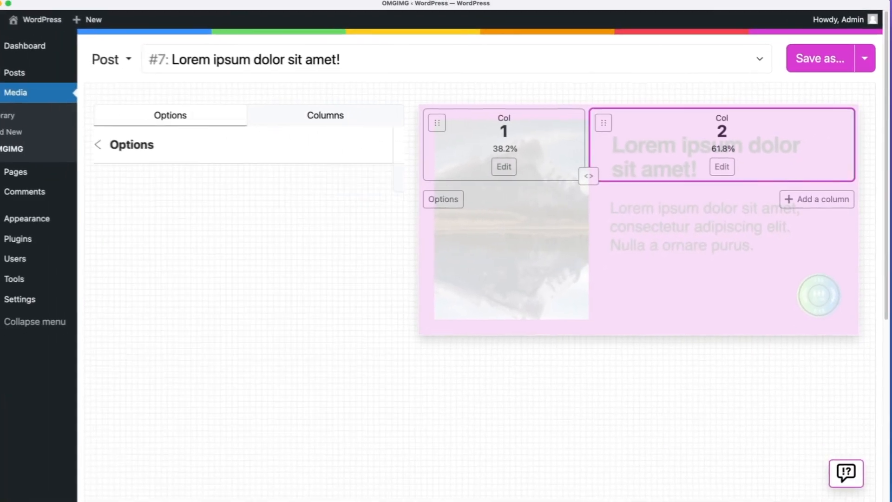
Edit Column 2's Post Title text to be italic with white text colour.
{"action": "left_click", "coordinate": [722, 167]}
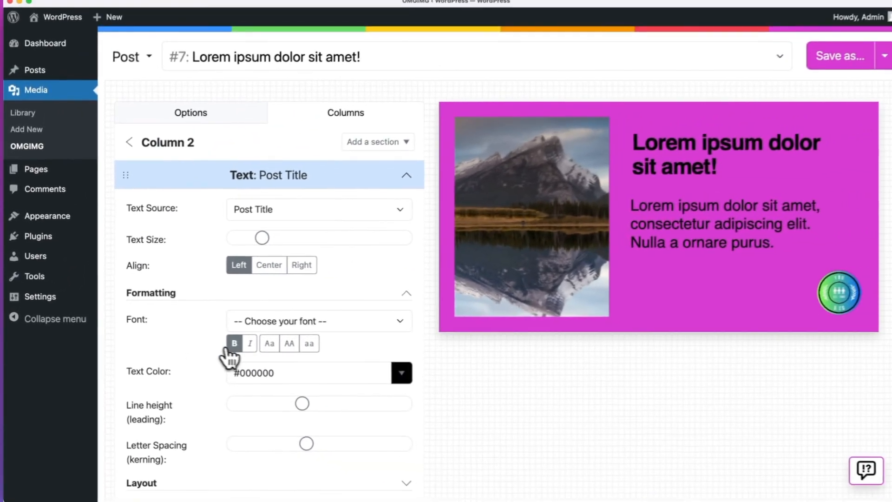
{"action": "left_click", "coordinate": [249, 343]}
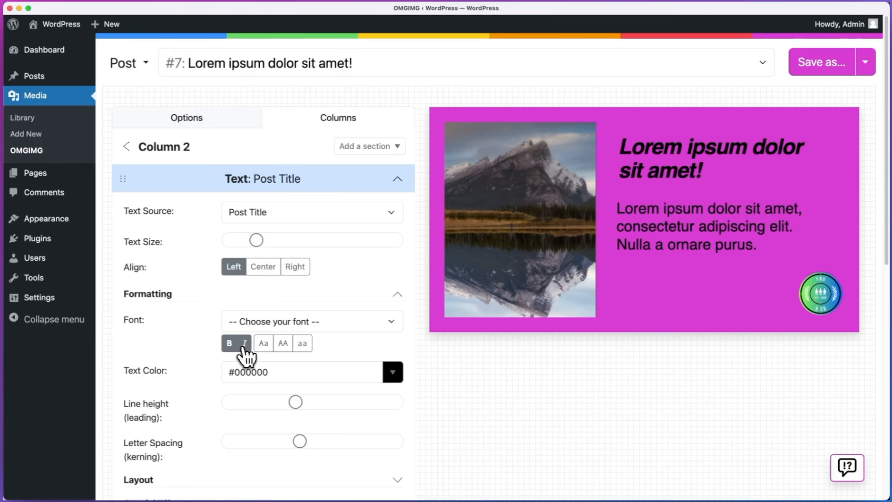
{"action": "mouse_move", "coordinate": [260, 364]}
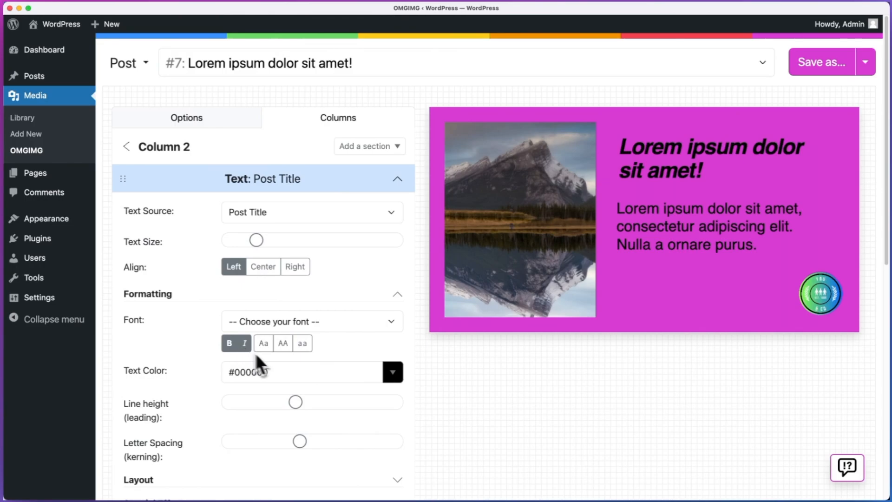
{"action": "left_click", "coordinate": [392, 372]}
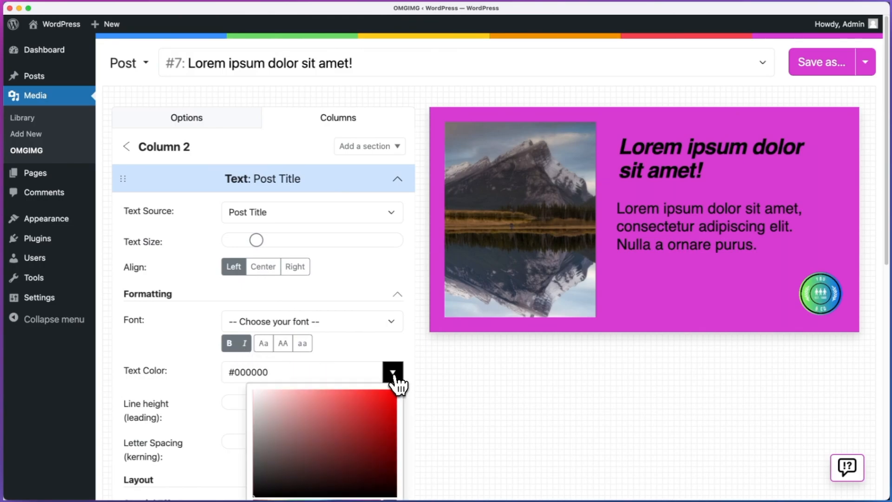
{"action": "scroll", "scroll_direction": "down", "scroll_amount": 3}
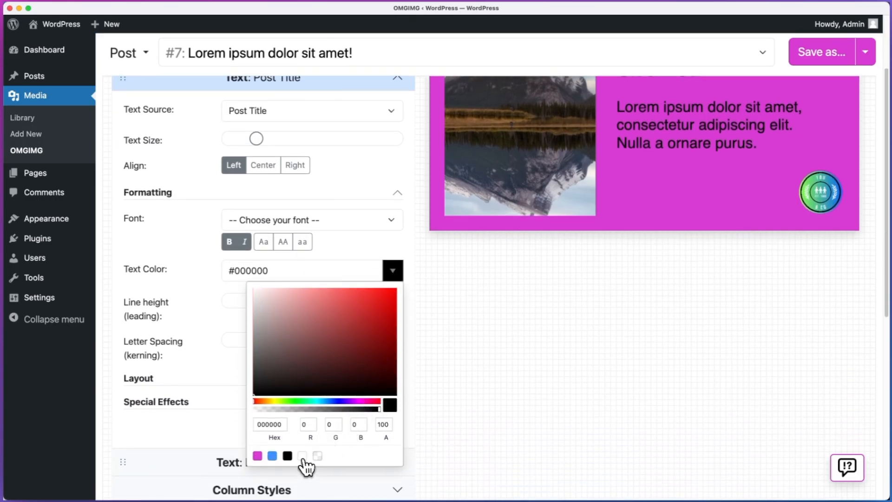
{"action": "left_click", "coordinate": [302, 456]}
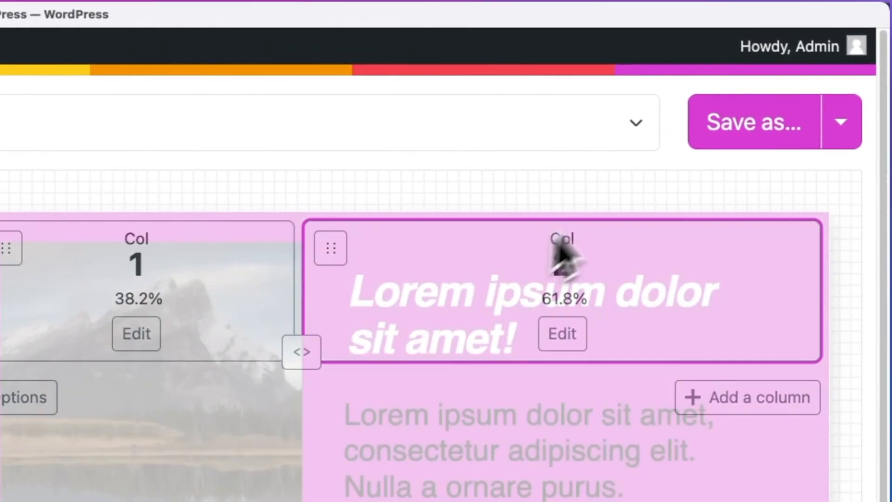
Save the image as JPG to post #7's featured and OG images, also as a template.
{"action": "left_click", "coordinate": [752, 121]}
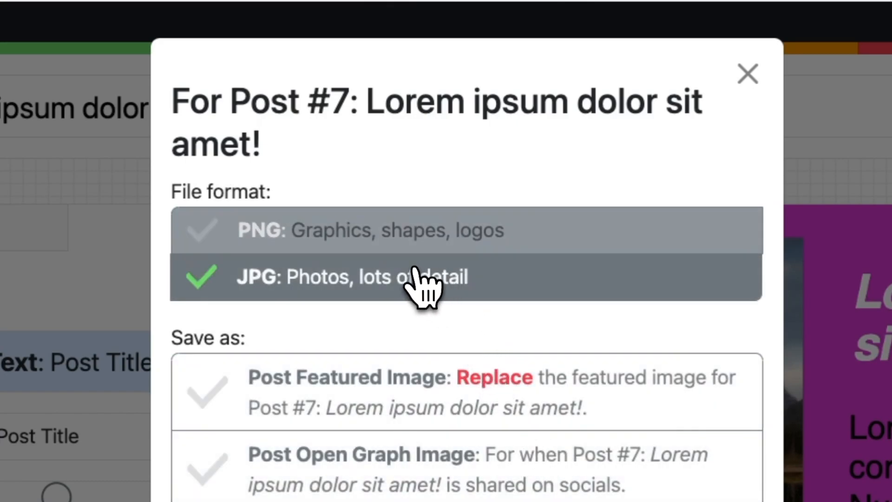
{"action": "scroll", "scroll_direction": "down", "scroll_amount": 3}
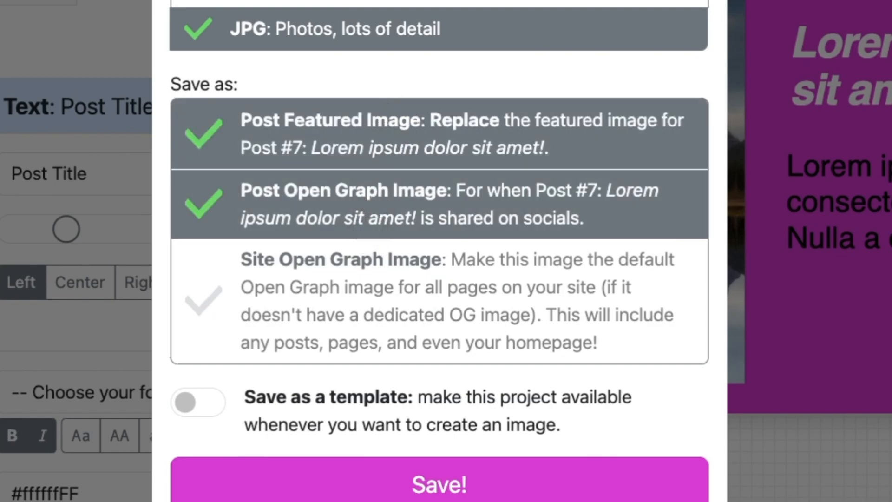
{"action": "scroll", "scroll_direction": "down", "scroll_amount": 3}
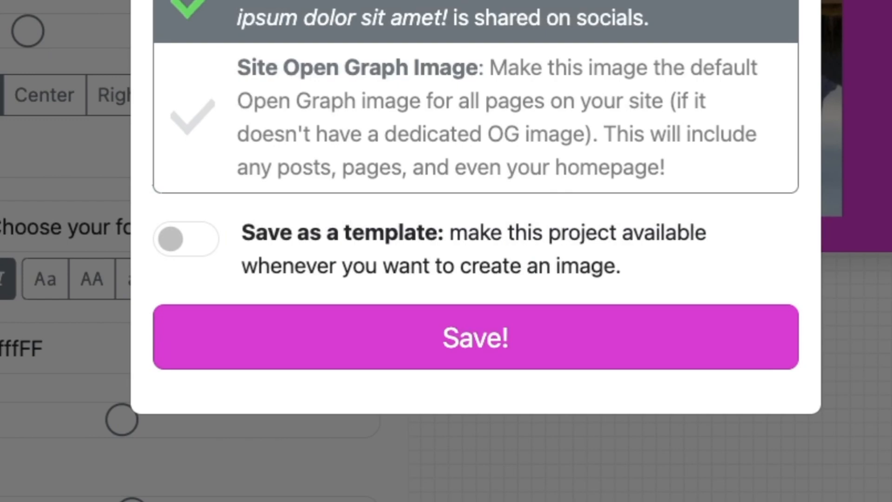
{"action": "left_click", "coordinate": [185, 238]}
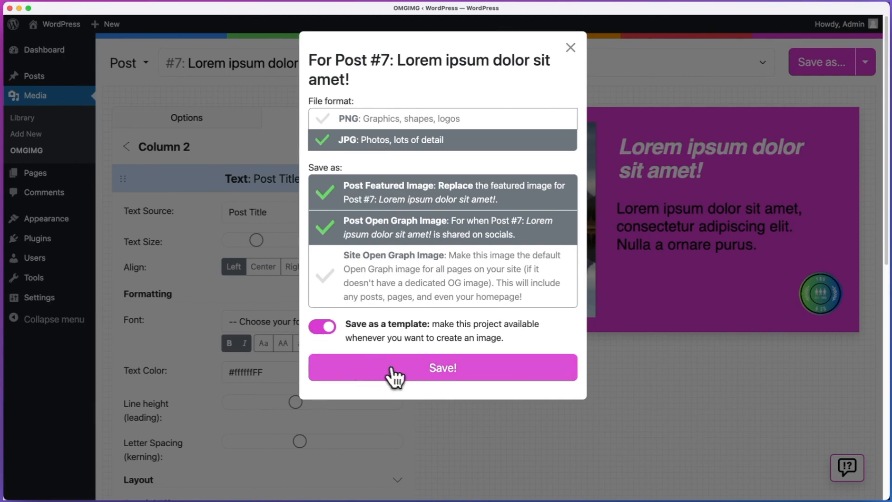
{"action": "left_click", "coordinate": [443, 368]}
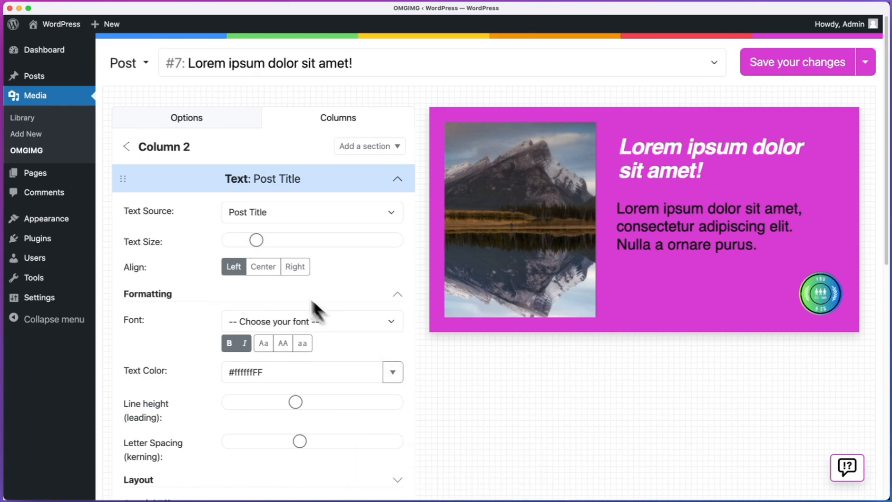
Return to the projects list and confirm the saved template appears under Your Templates.
{"action": "left_click", "coordinate": [26, 151]}
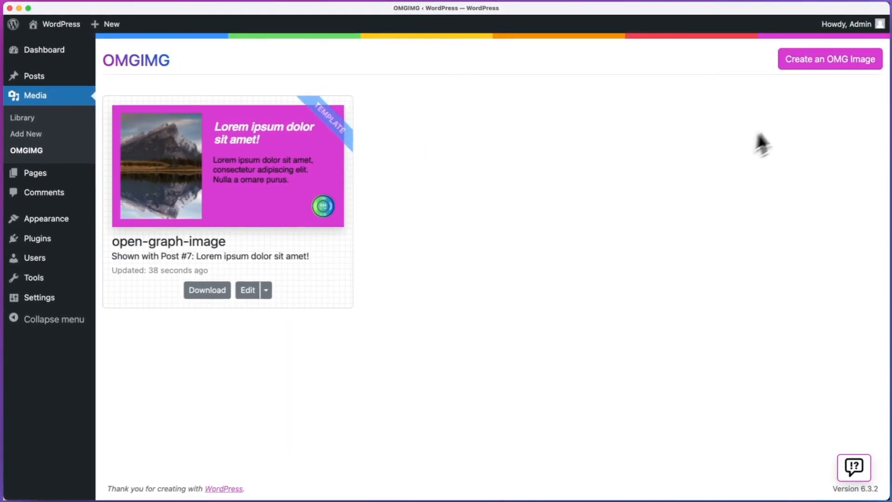
{"action": "left_click", "coordinate": [830, 59]}
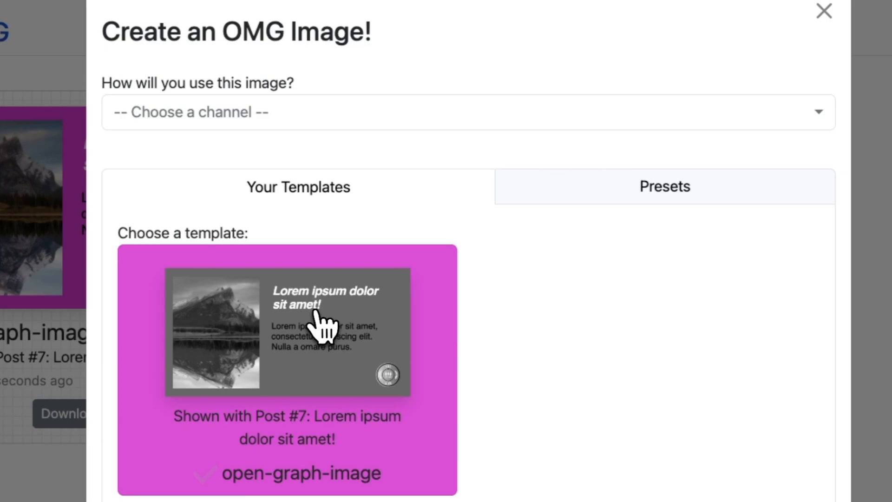
{"action": "left_click", "coordinate": [287, 330]}
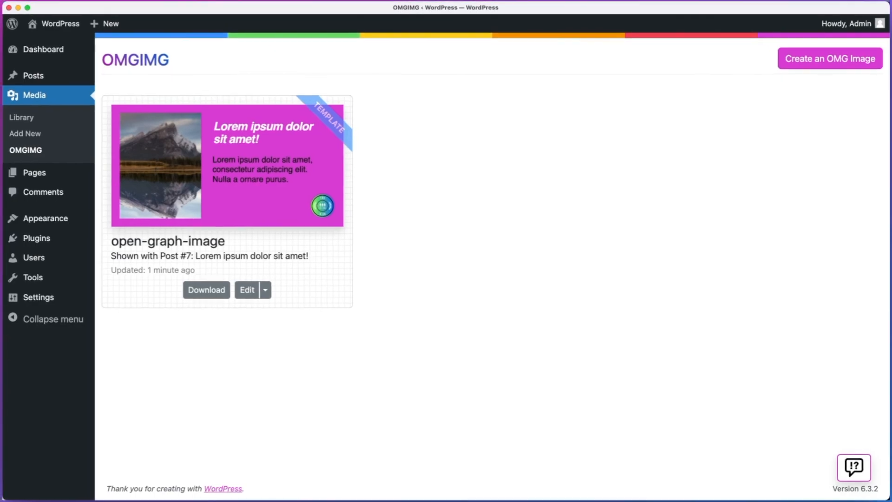
{"action": "mouse_move", "coordinate": [853, 476]}
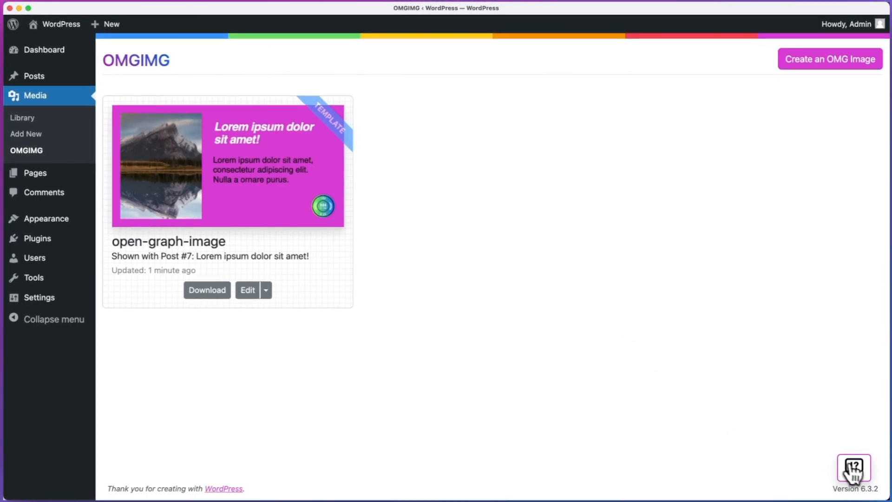